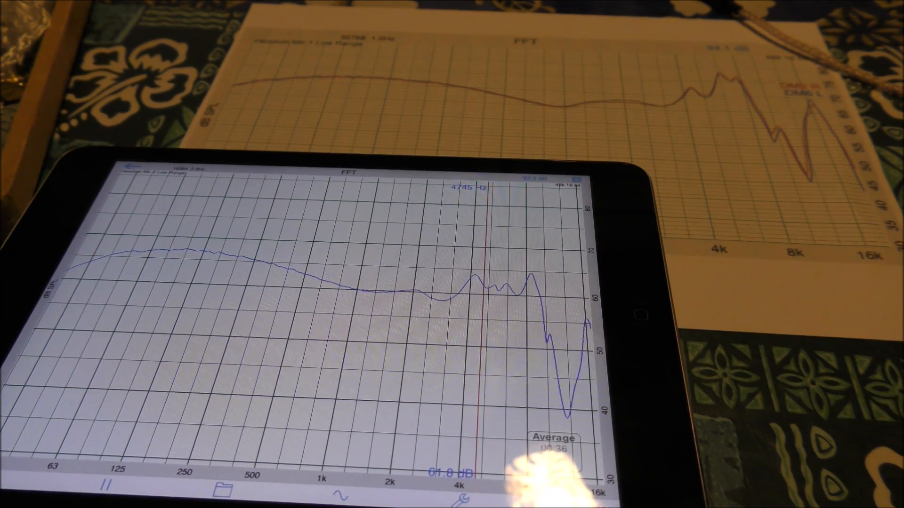
# - Start the averaged 1/24-octave FFT capture of the Kanas Pro earphone
pyautogui.click(105, 487)
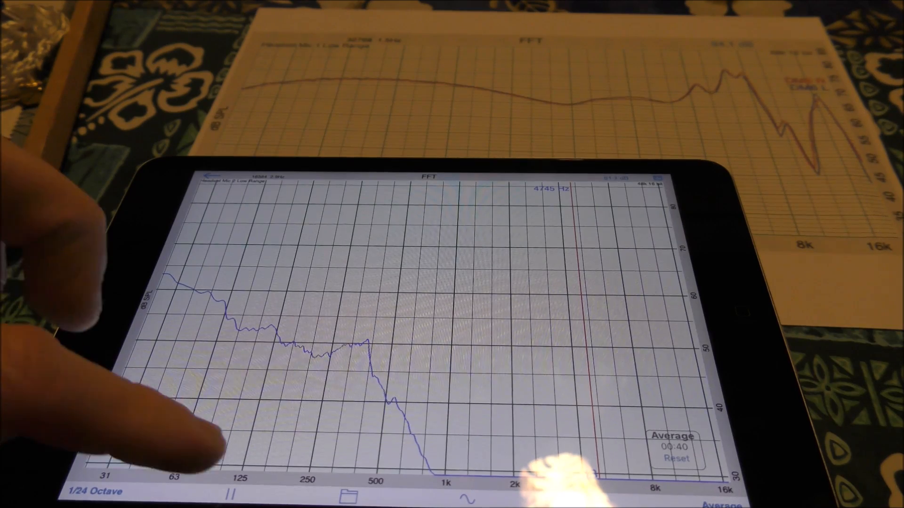
pyautogui.click(230, 493)
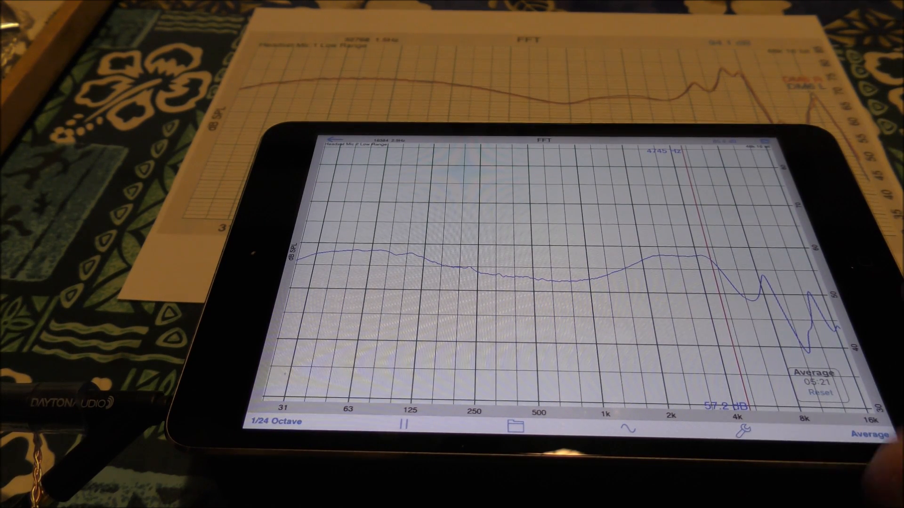
# - Pause the FFT averaging at about 5 minutes 23 seconds to freeze the curve
pyautogui.click(403, 426)
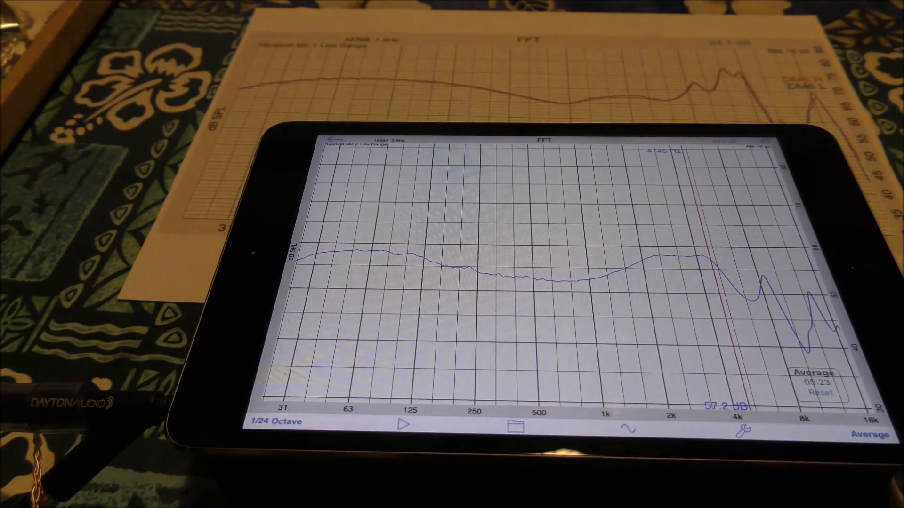